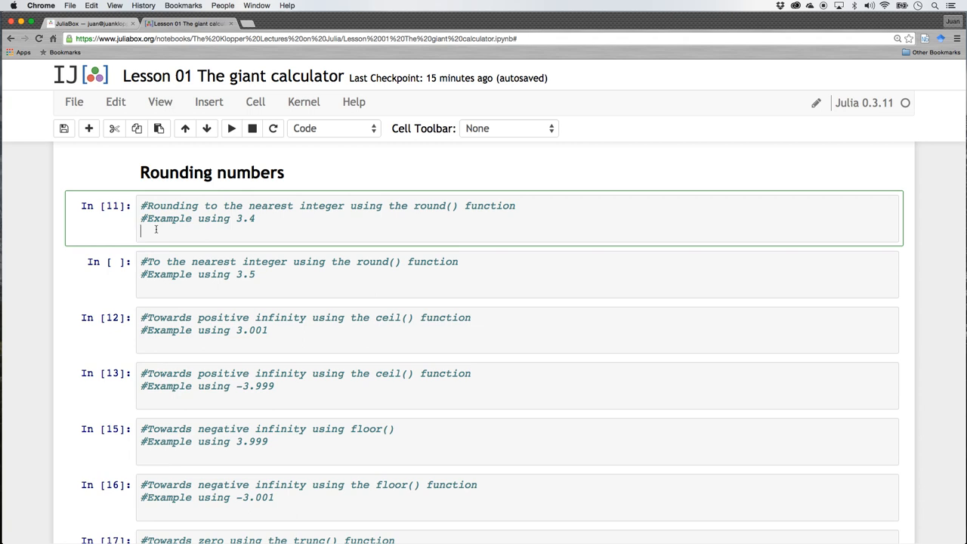
Step: Run round(3.4) giving 3.0 and round(3.5) giving 4.0 in consecutive cells
text(roun)
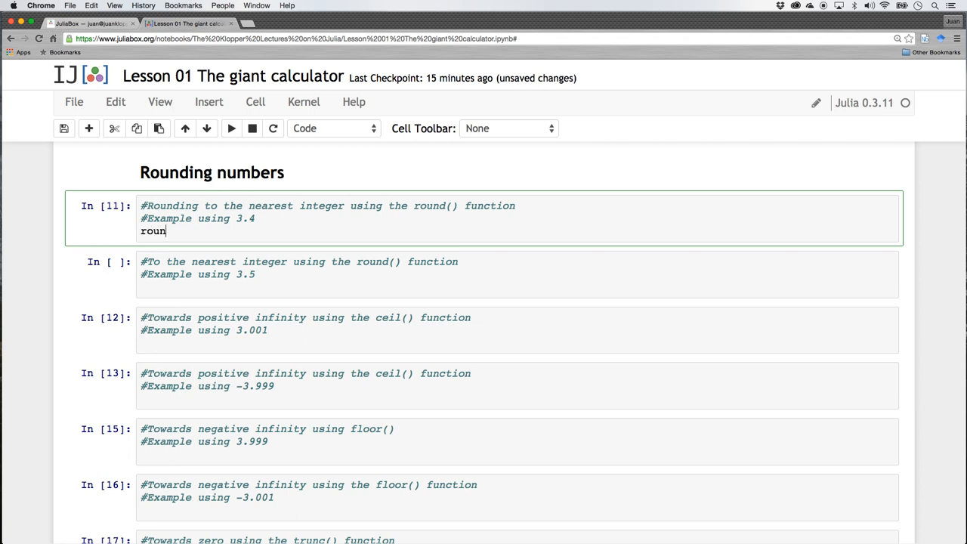
text(d())
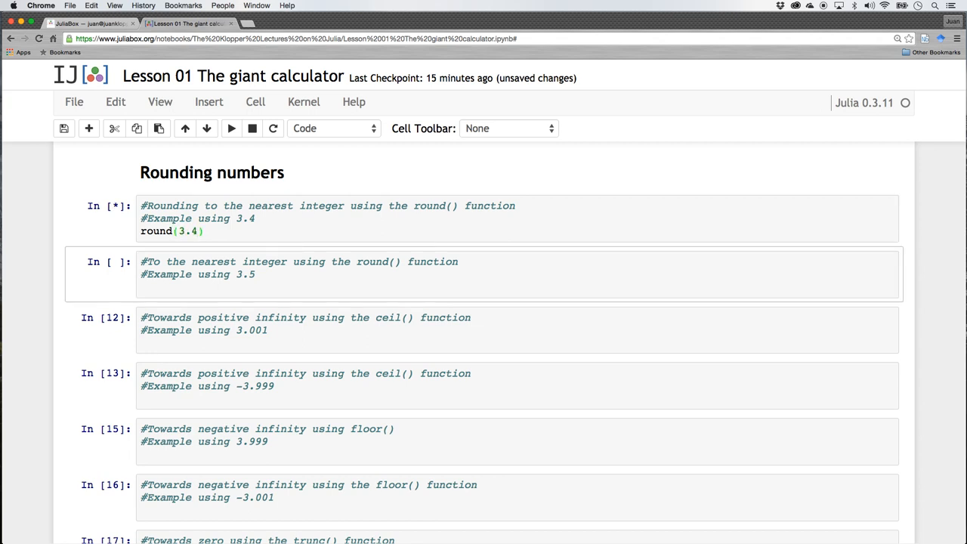
click(231, 127)
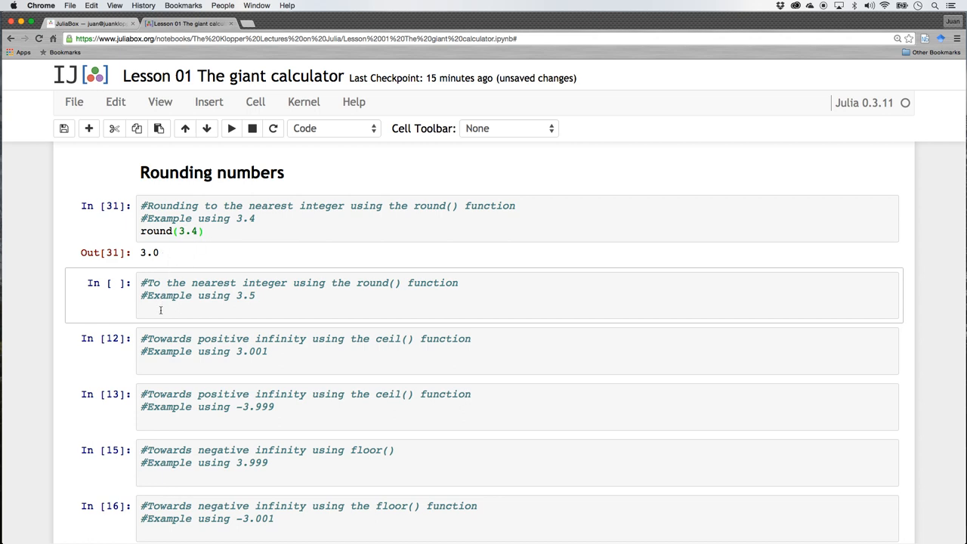
text(ro)
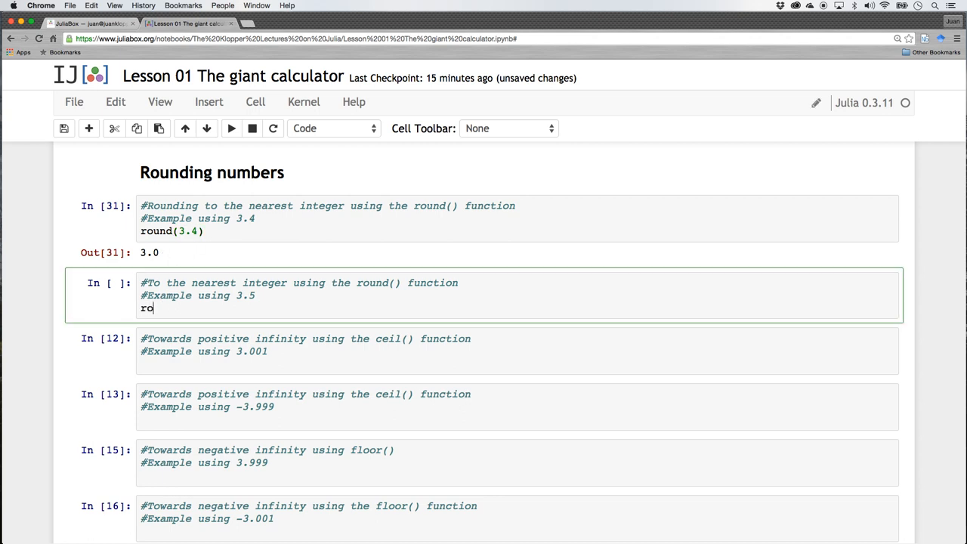
text(und(3.5)
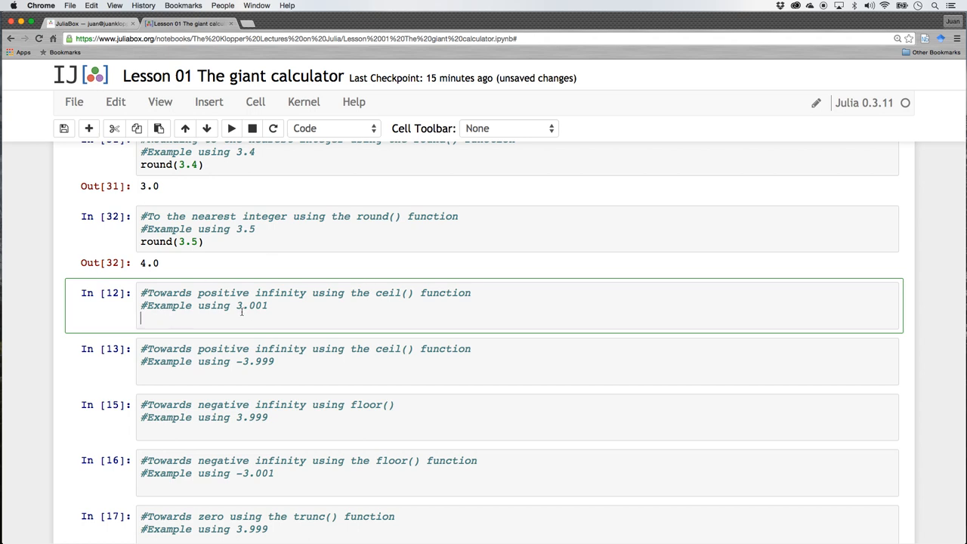
Step: Run ceil(3.001) so its cell outputs 4.0
text(ceil)
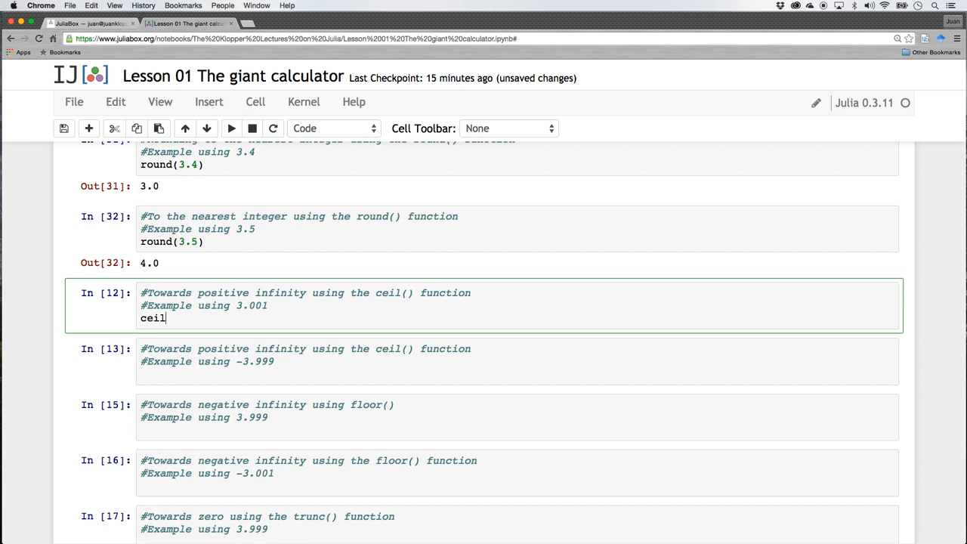
text(())
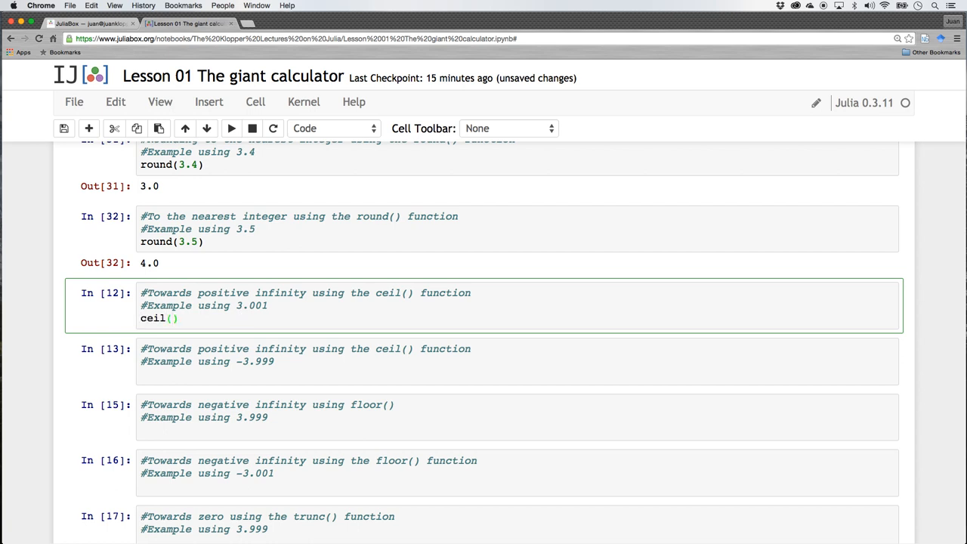
text(3.)
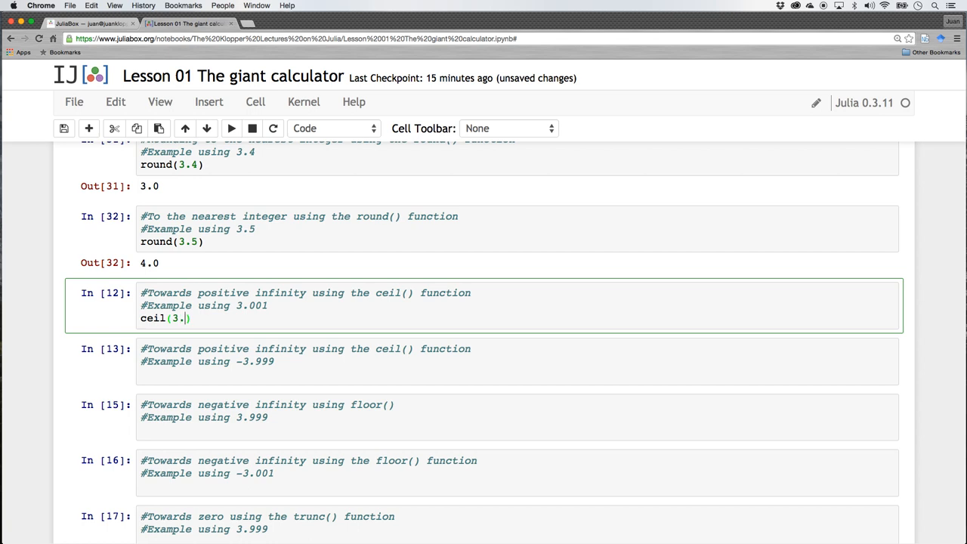
text(001)
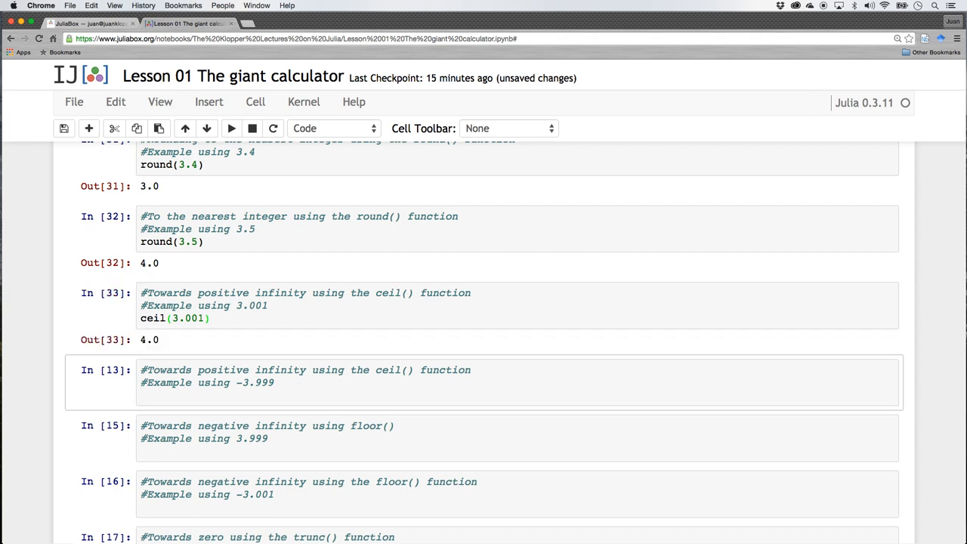
mouse_move(214, 354)
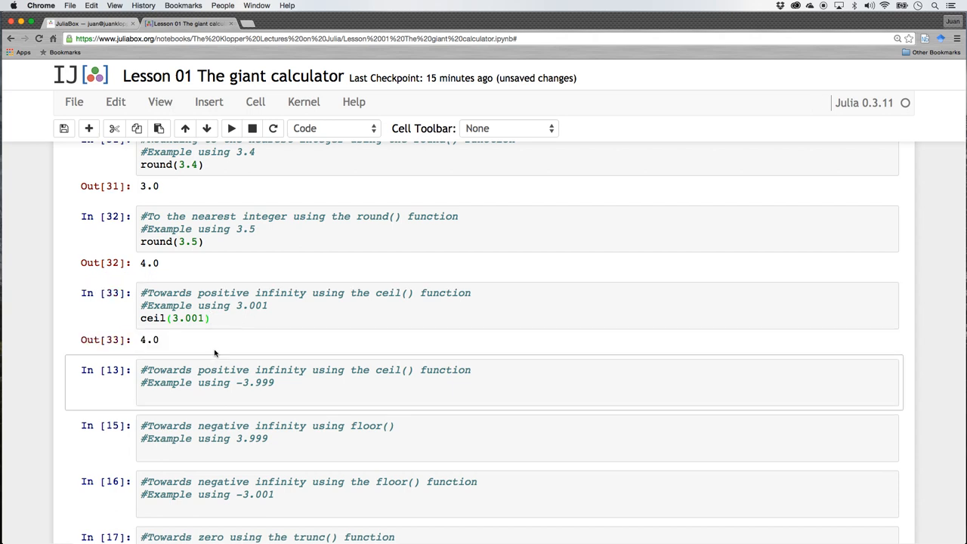
Step: Run ceil(-3.999) so its cell outputs -3.0
click(191, 394)
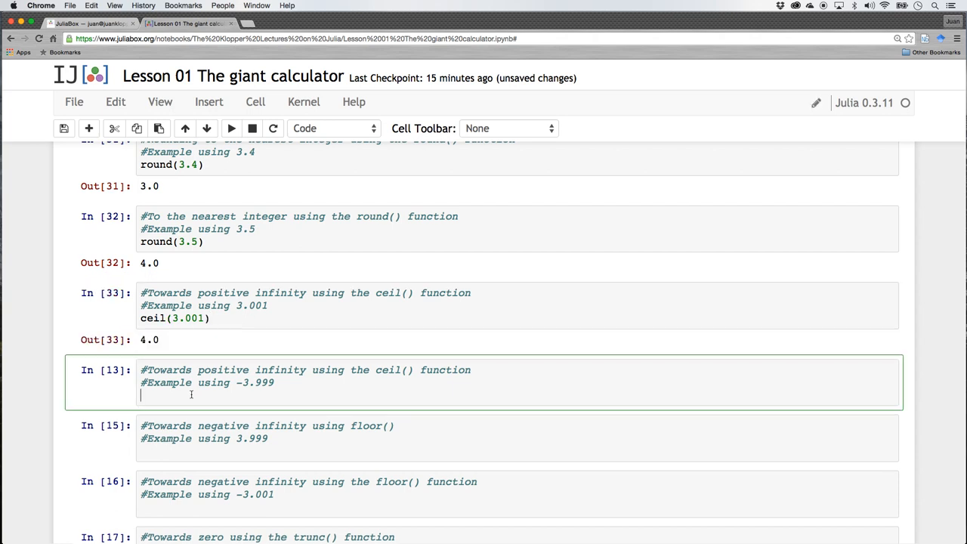
text(ceil())
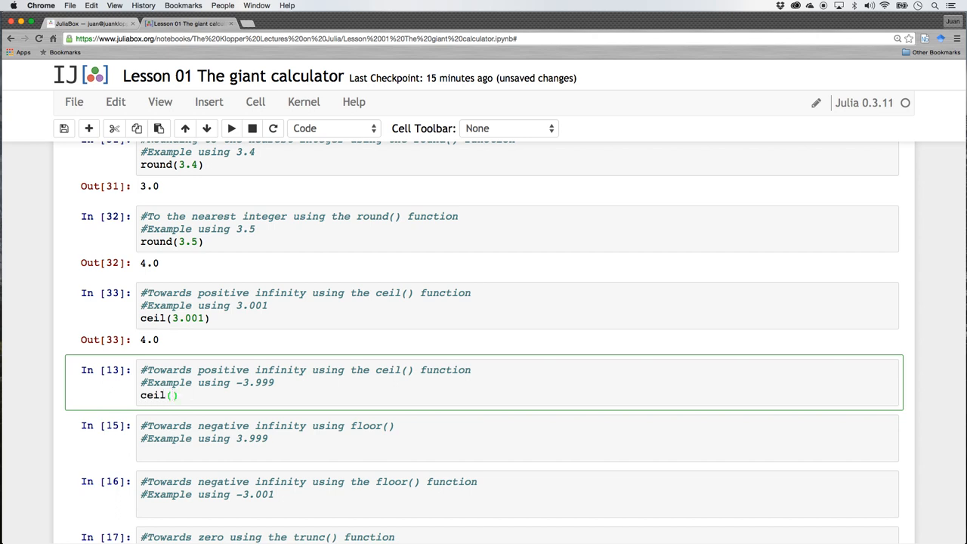
text(-3.9)
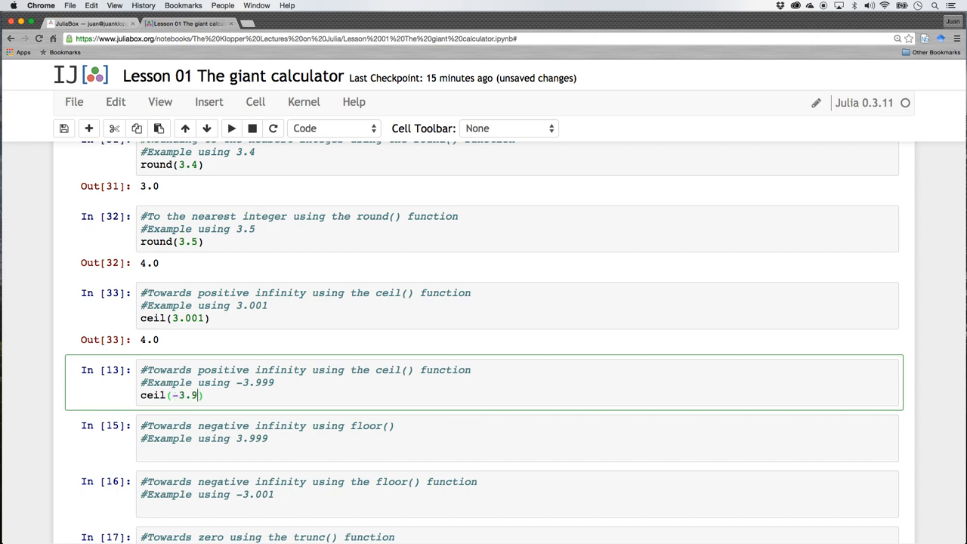
text(99)
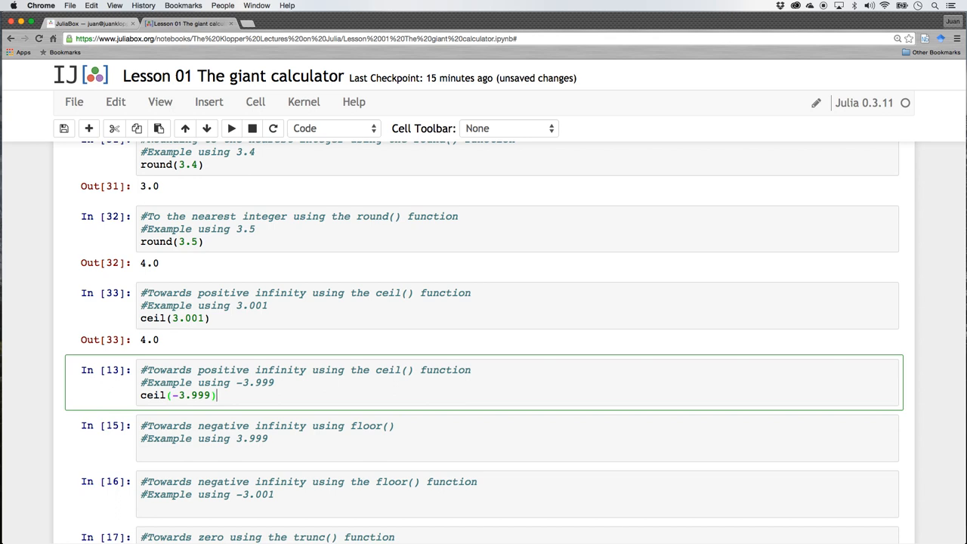
click(231, 127)
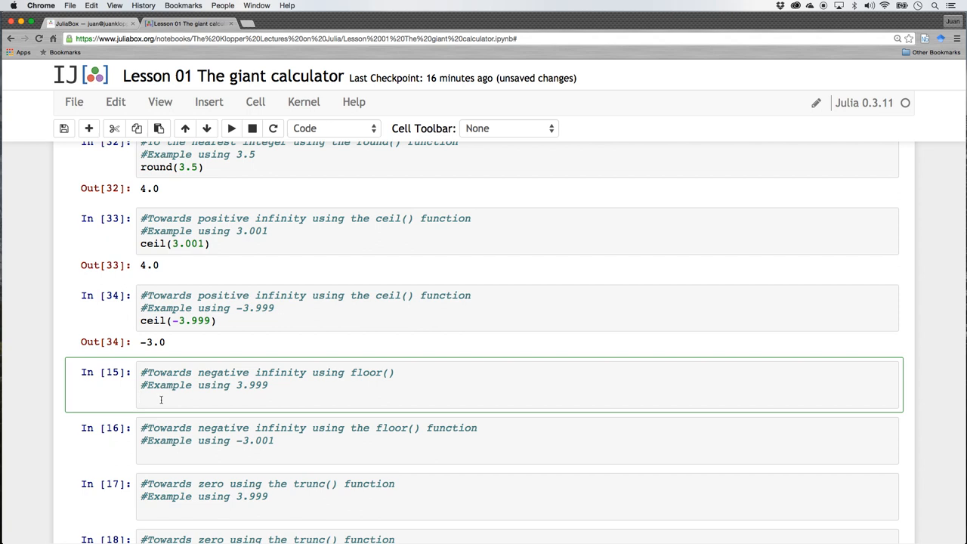
Step: Run floor(3.999) giving 3.0 and floor(-3.001) giving -4.0 in their cells
text(floor)
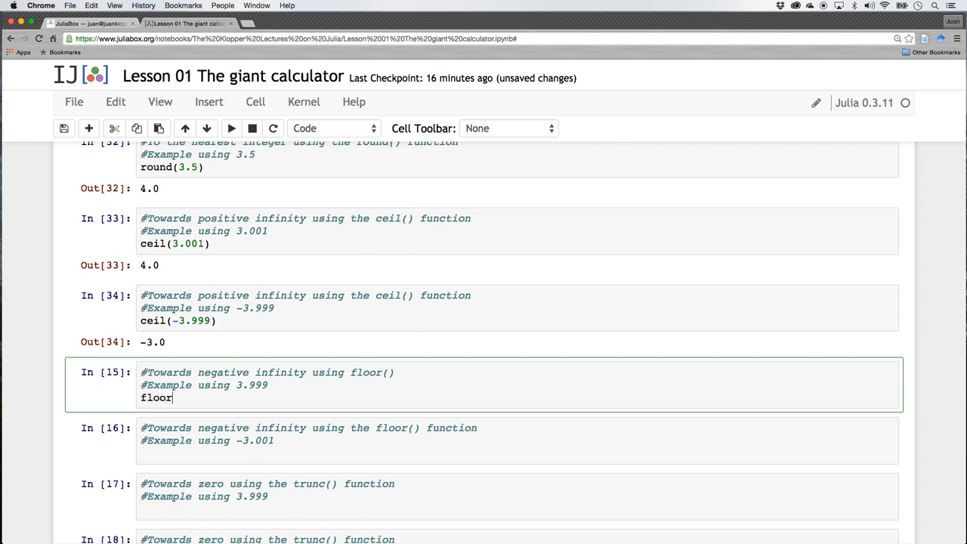
text((3.9)
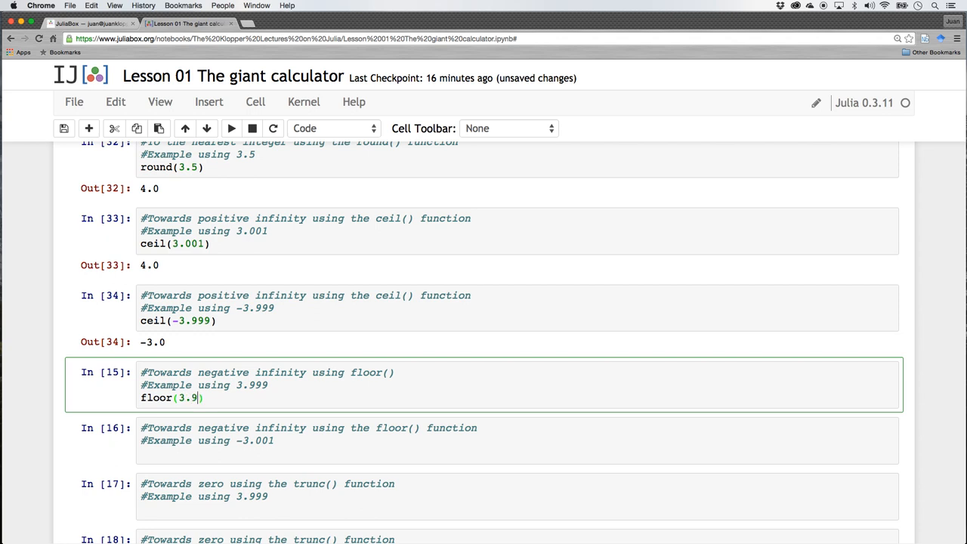
text(99)
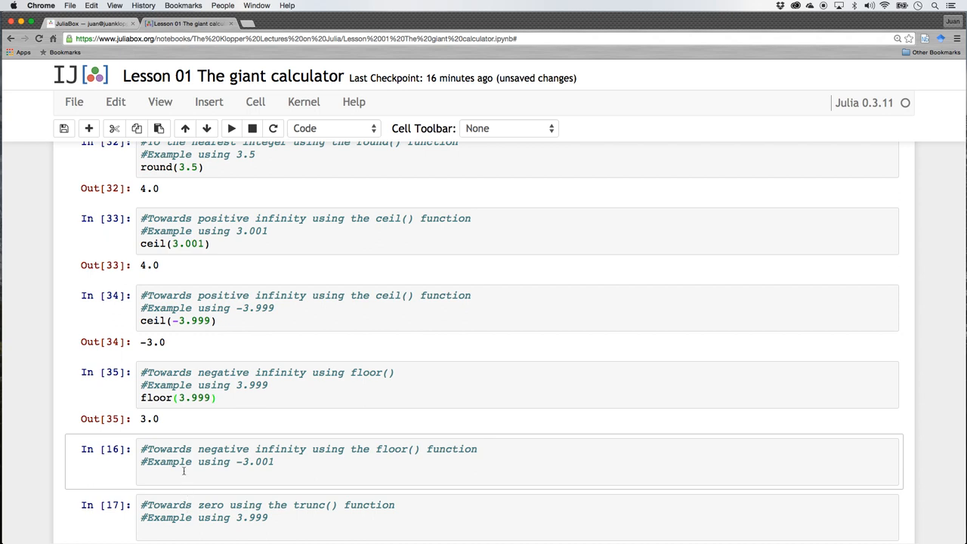
text(floor()
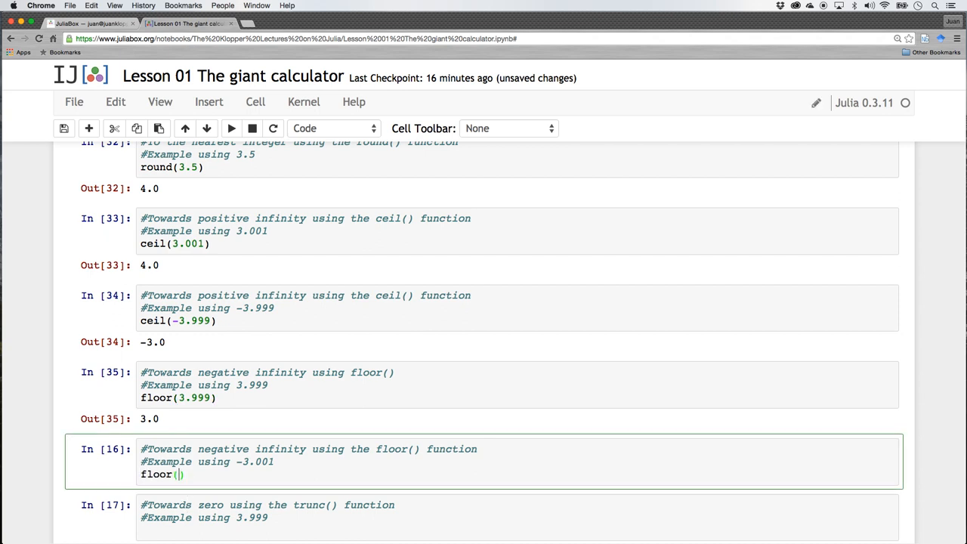
text(-3.001)
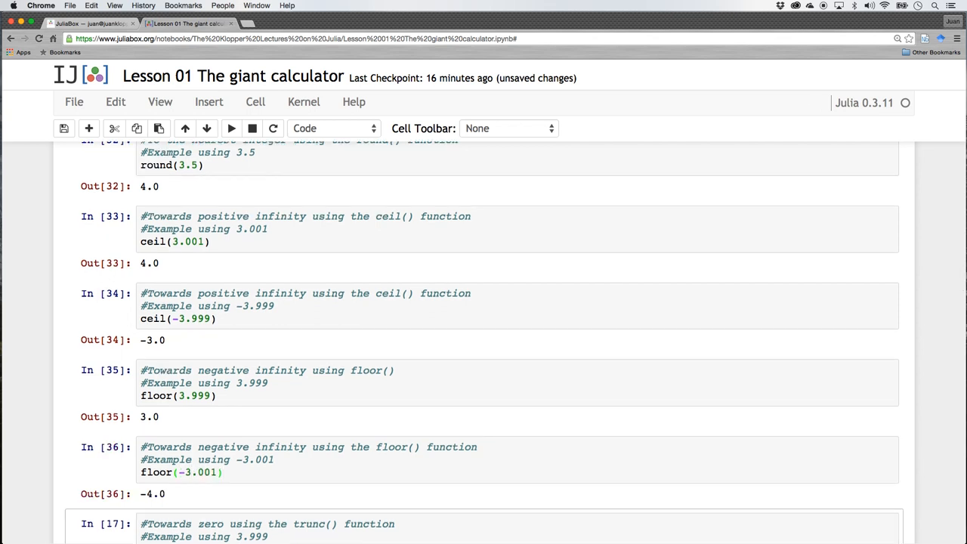
scroll(down, 3)
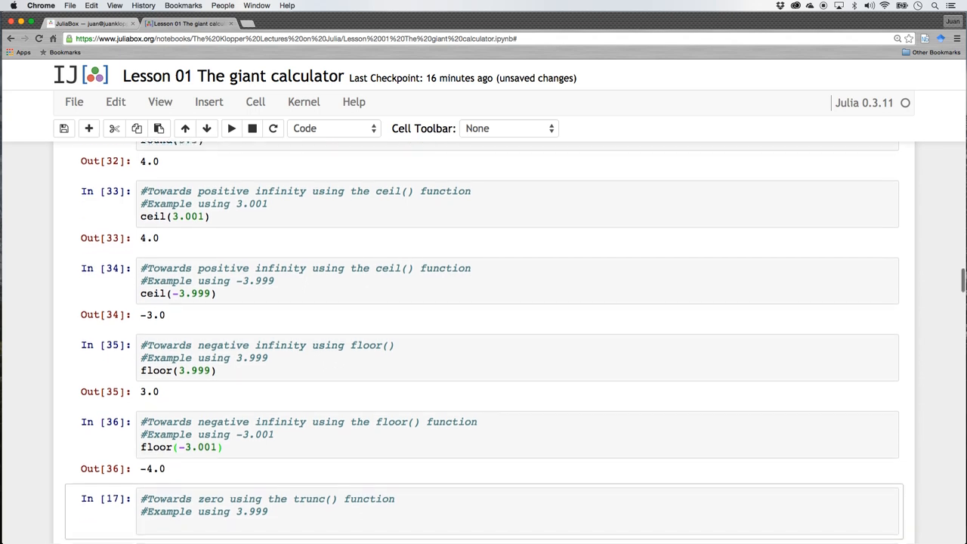
scroll(down, 3)
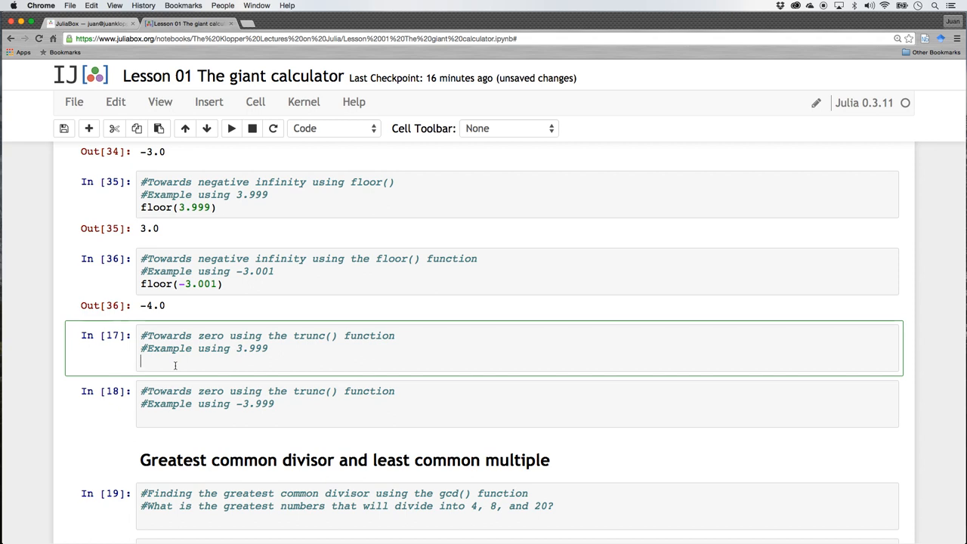
Step: Run trunc(3.999) giving 3.0 and trunc(-3.999) giving -3.0 in their cells
text(tru)
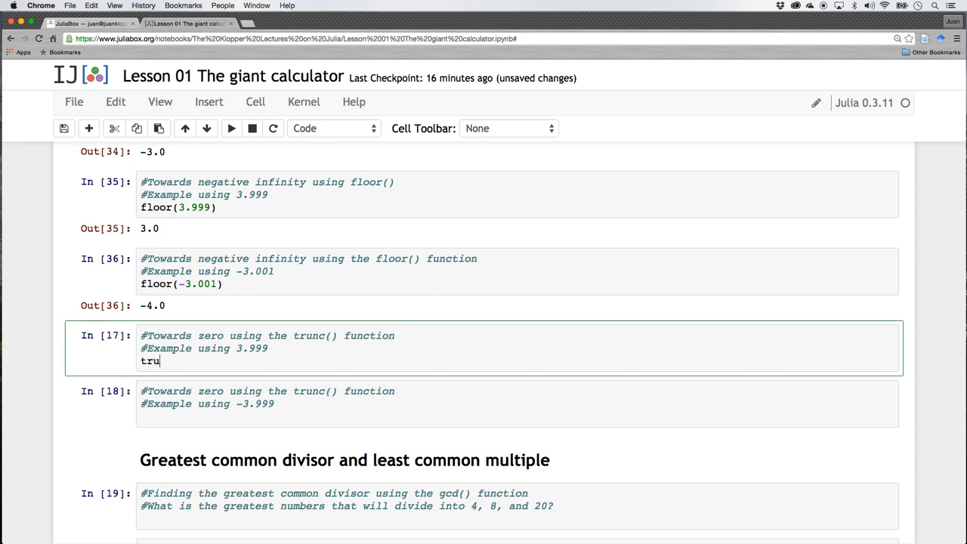
text(nc)
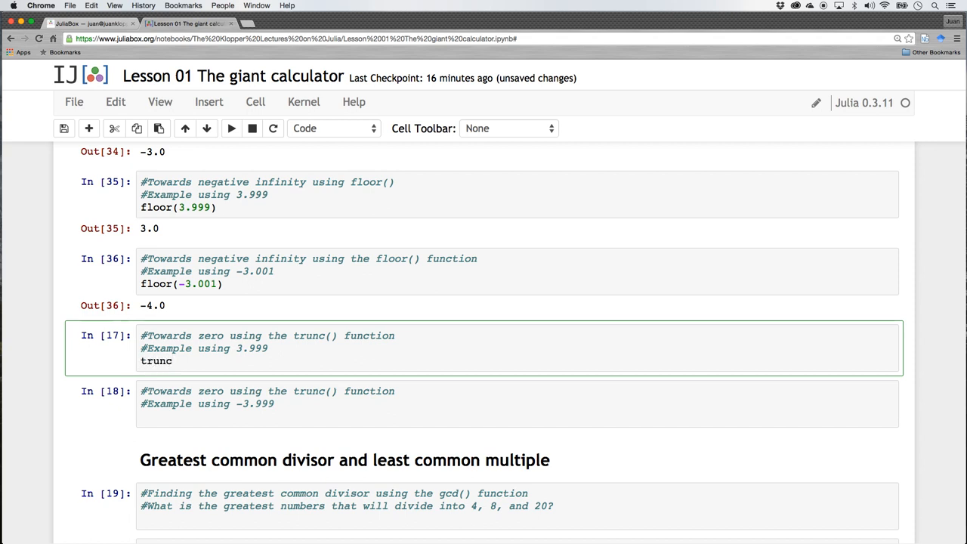
text((3))
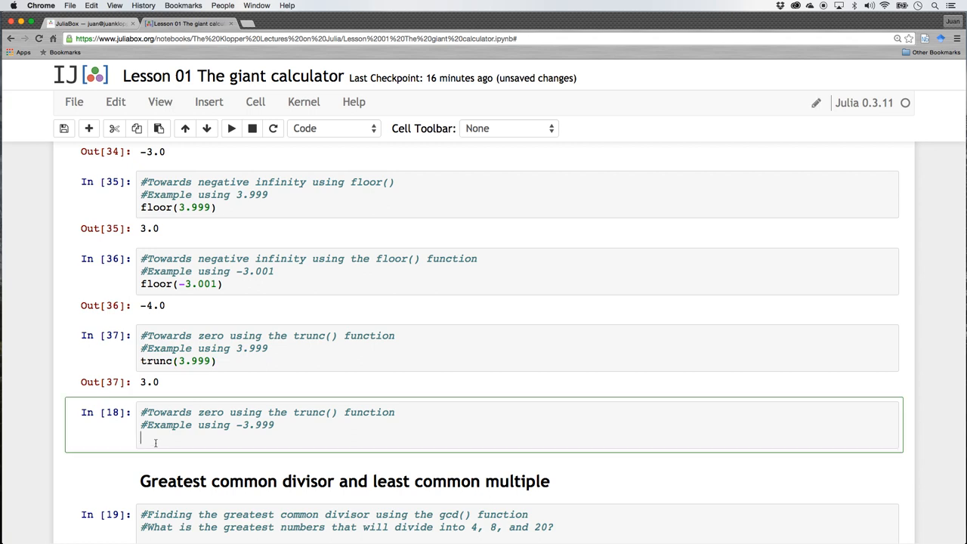
text(trunc)
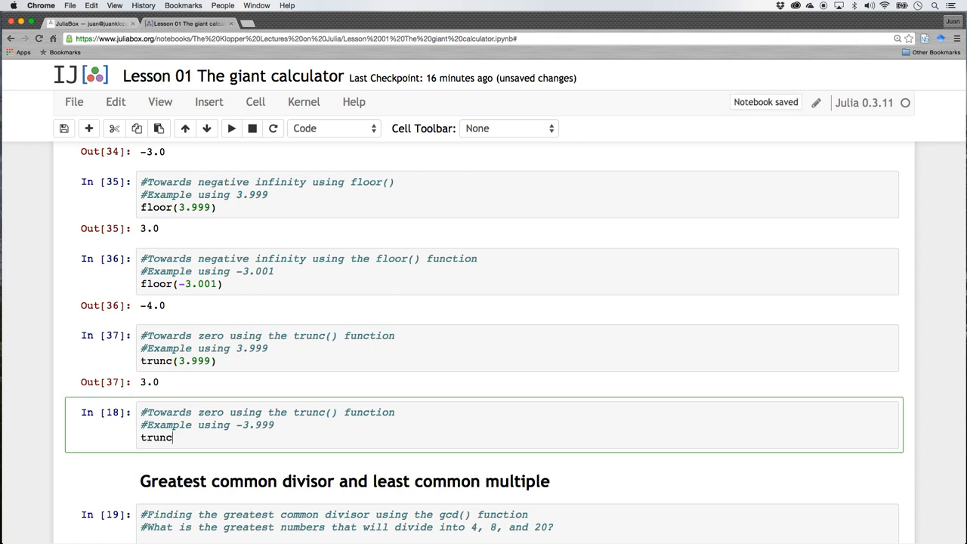
text((-))
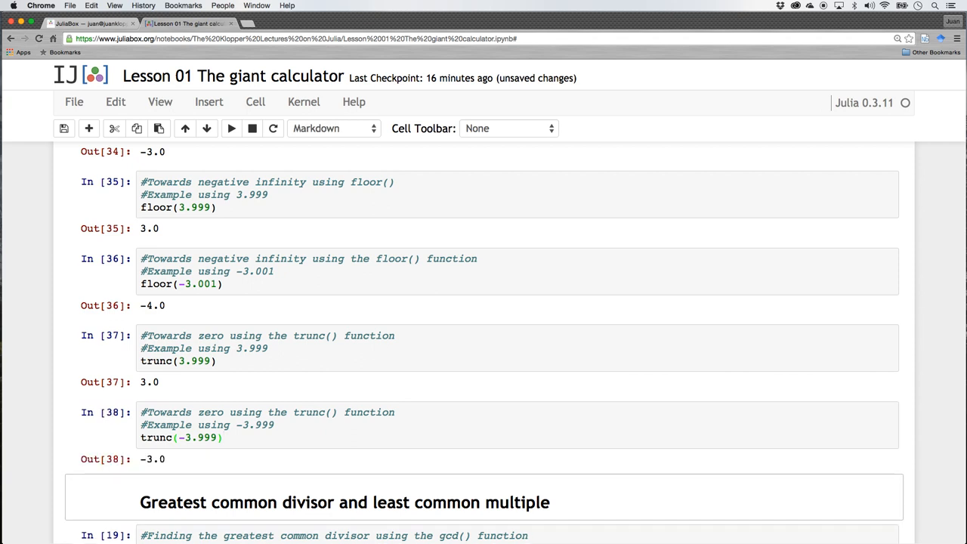
Step: Run gcd(4, 8, 20) in its cell so it returns 4
scroll(down, 3)
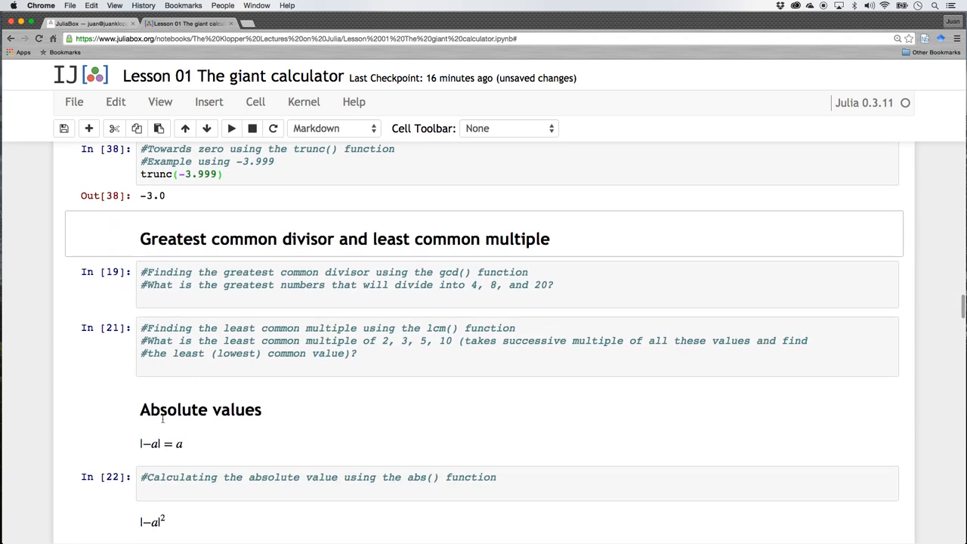
mouse_move(276, 239)
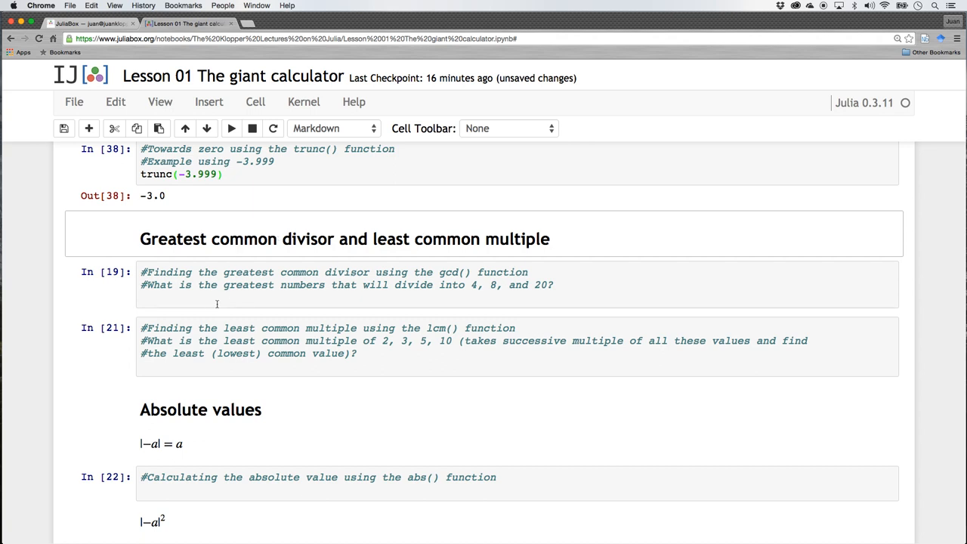
click(218, 300)
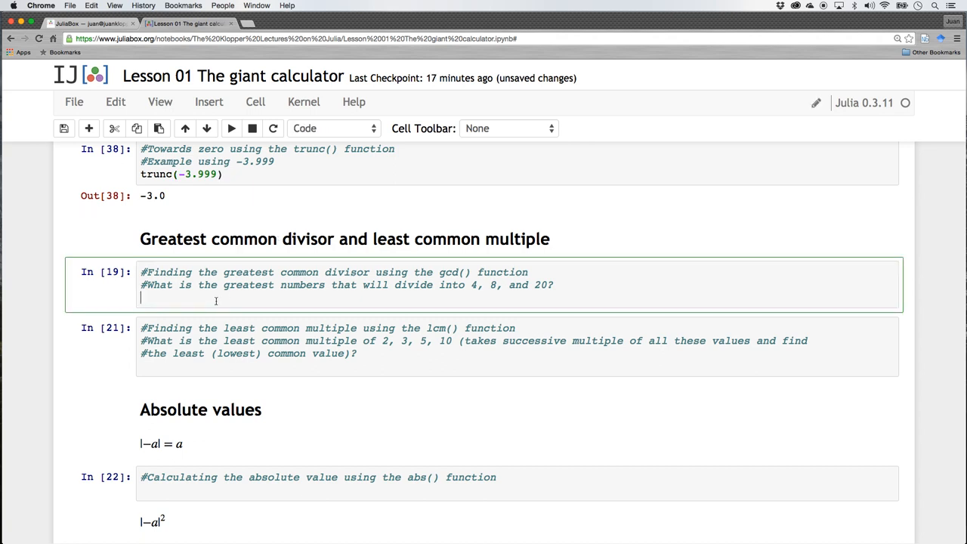
text(gcd)
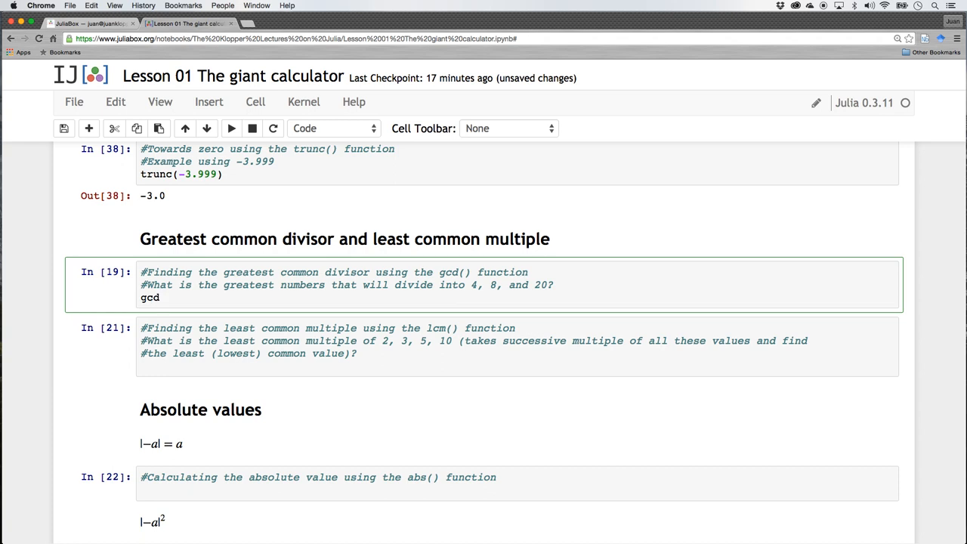
text(())
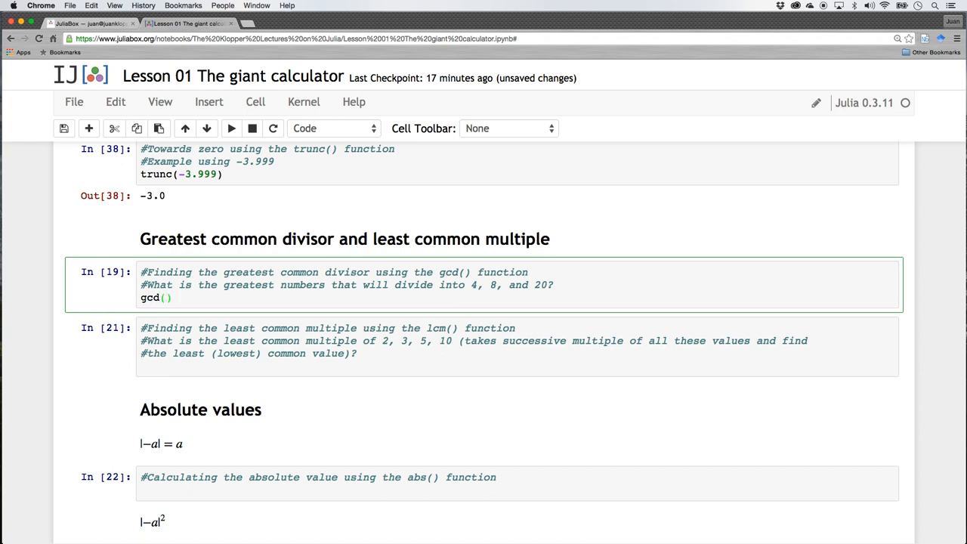
text(4,)
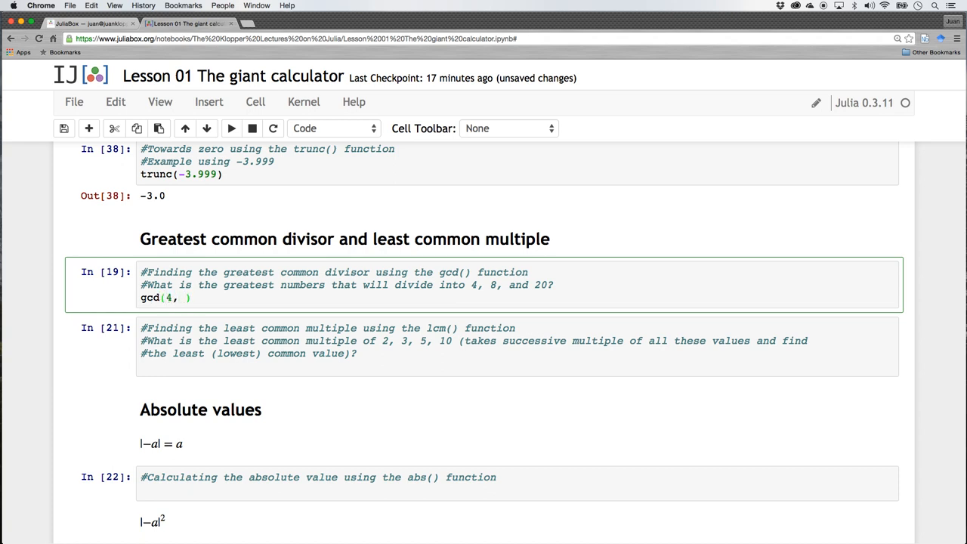
text(8, 20))
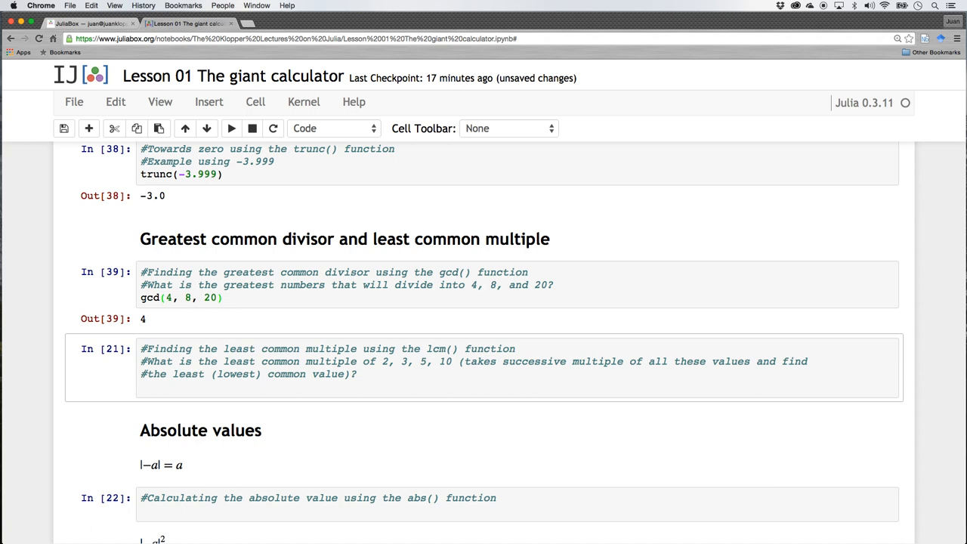
Step: Enter lcm(2, 3, 5, 10) in the least common multiple cell without running it yet
click(188, 390)
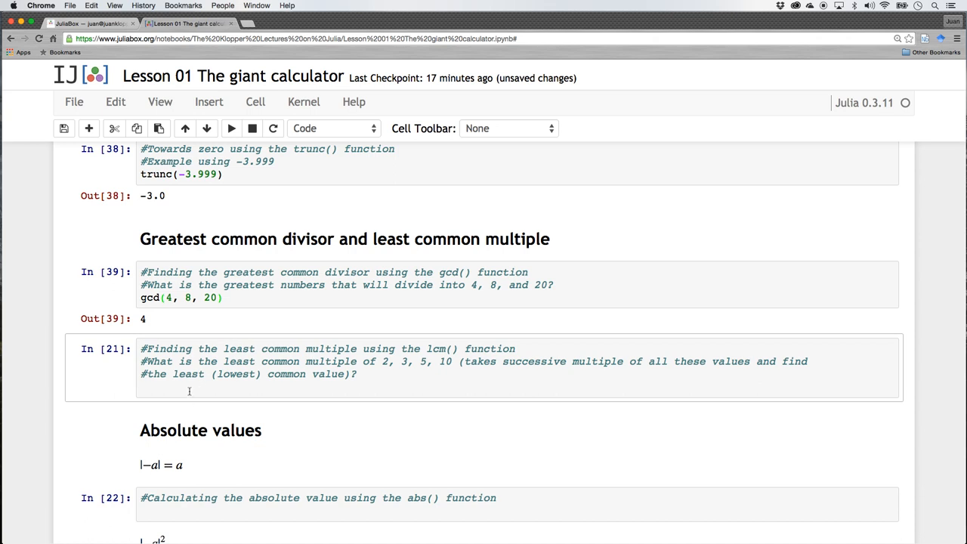
text(l)
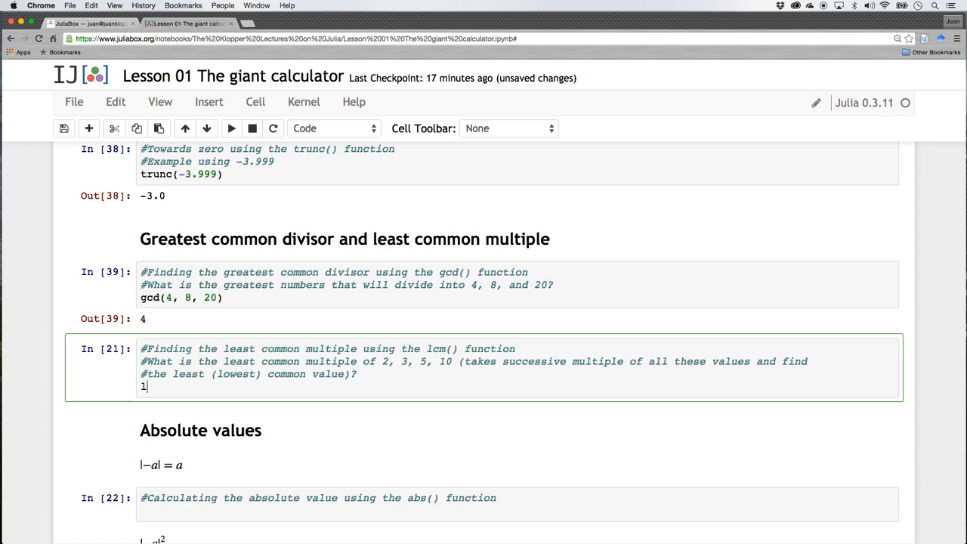
text(cm())
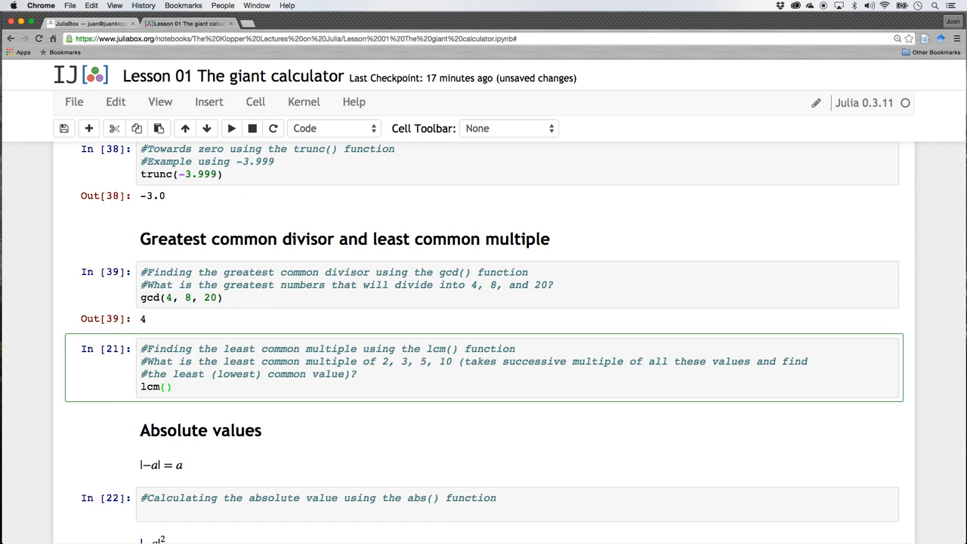
text(2, 3,)
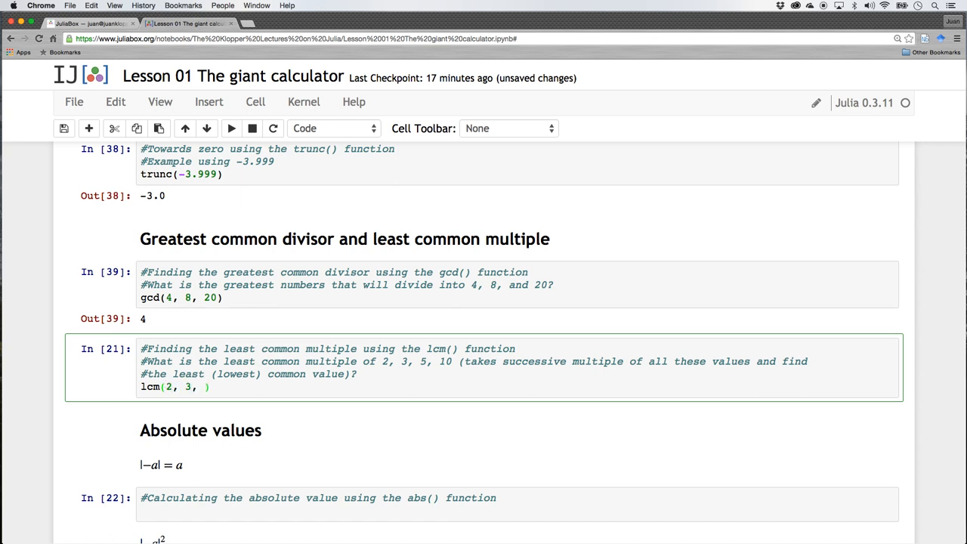
text(5,)
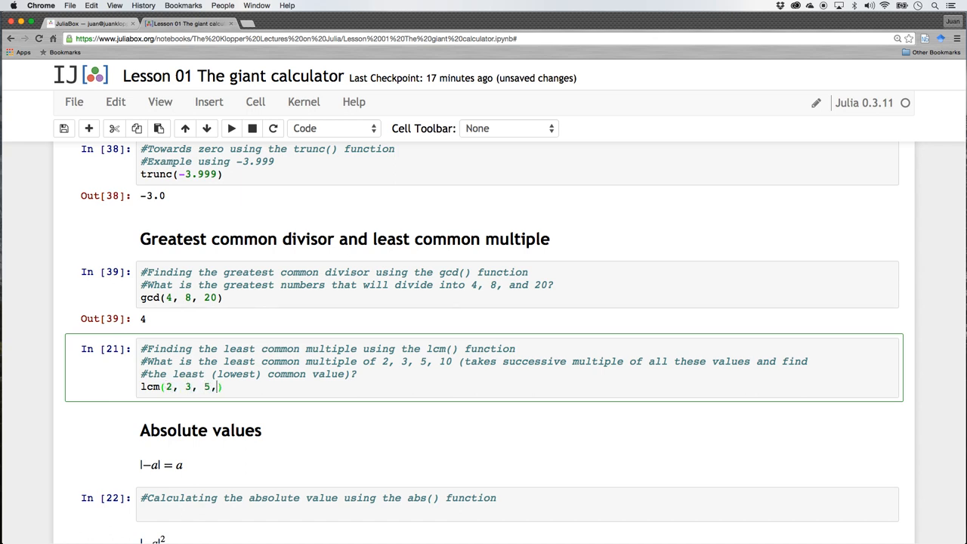
text(10)
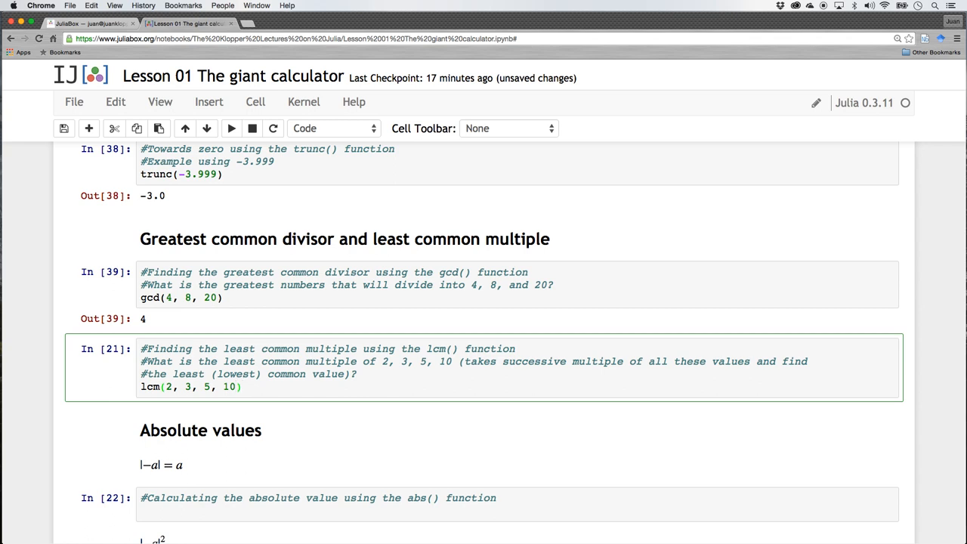